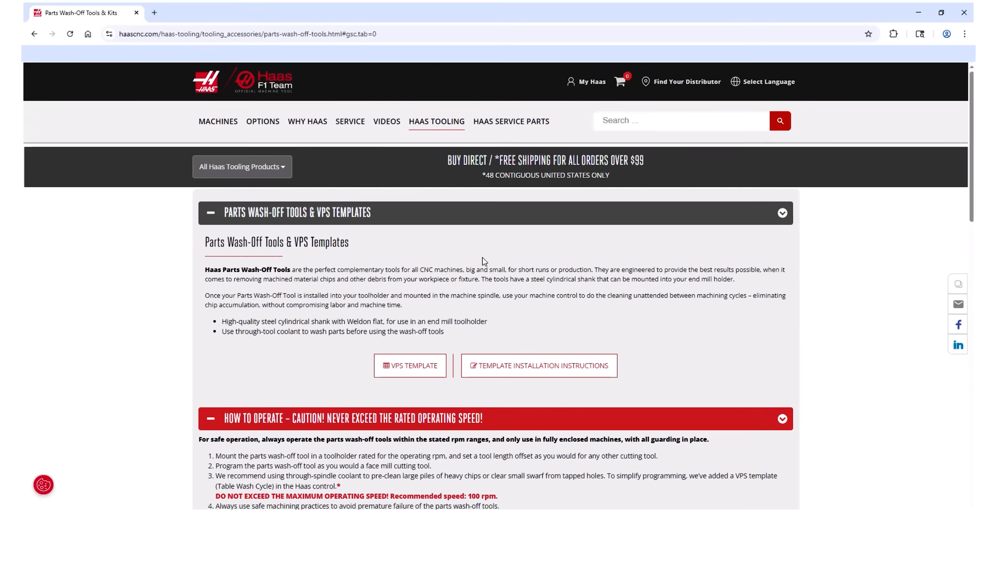
# Download the parts wash-off VPS template and read its installation instructions down to Load the File
pyautogui.click(410, 365)
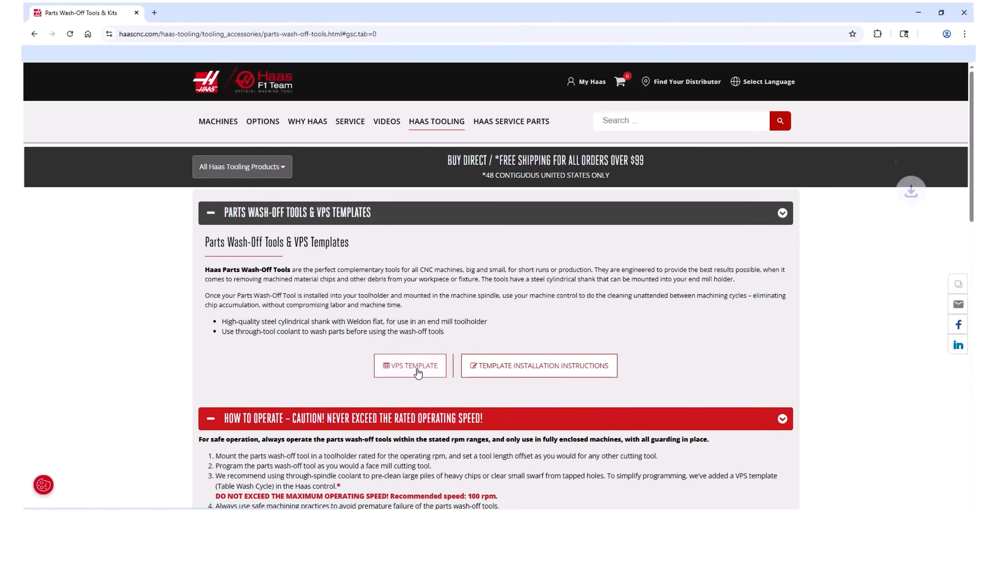
pyautogui.click(410, 365)
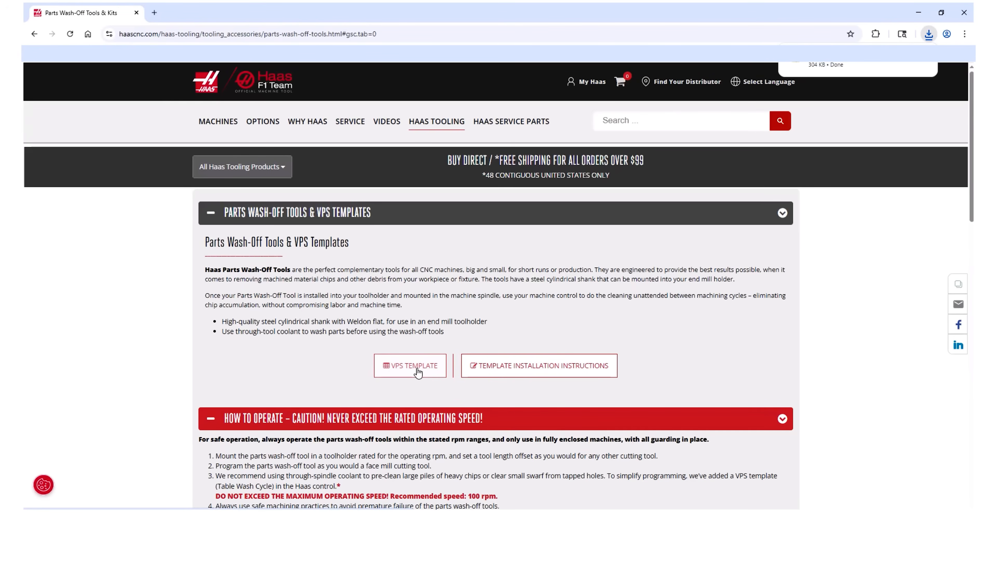
pyautogui.click(538, 366)
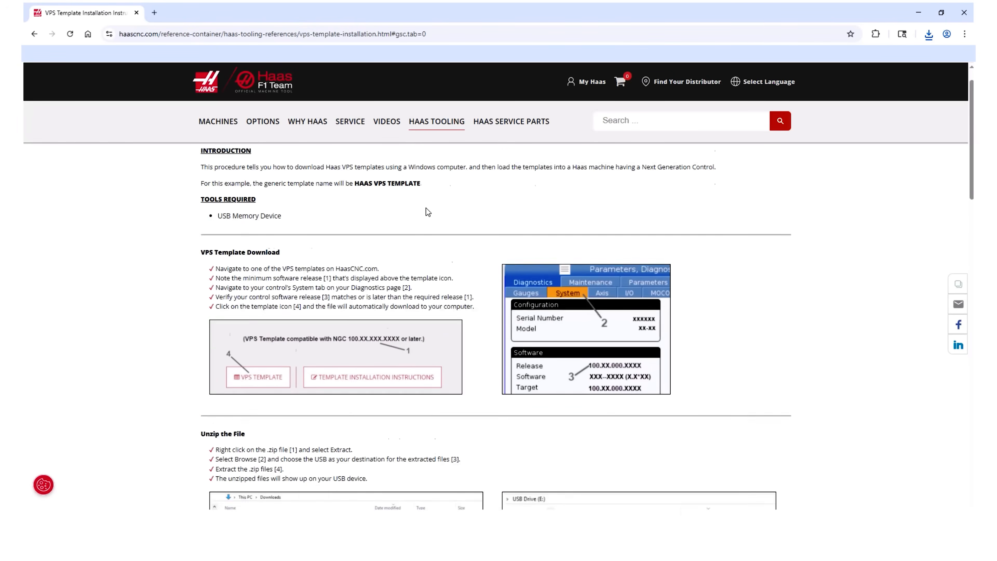
pyautogui.scroll(-3)
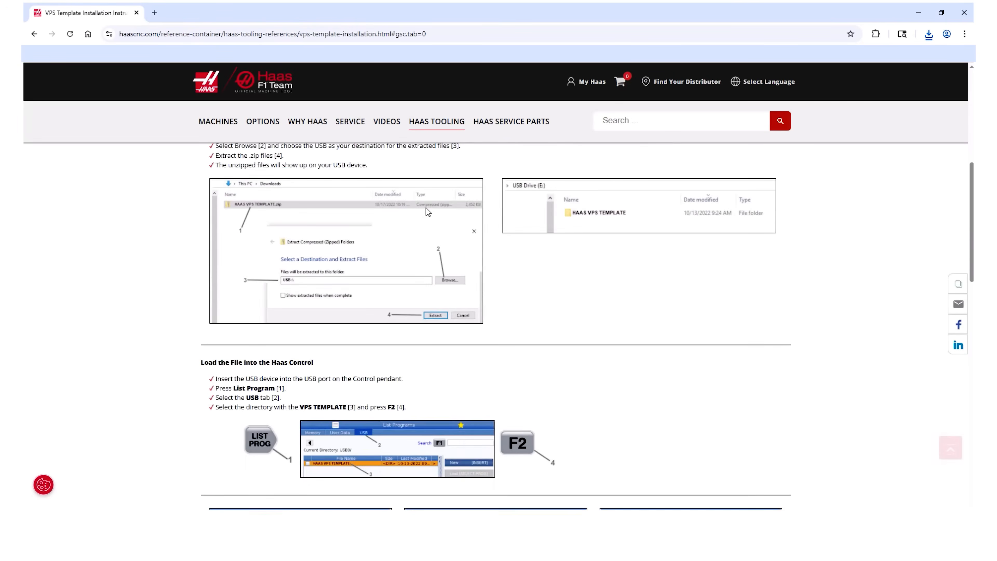
pyautogui.scroll(-3)
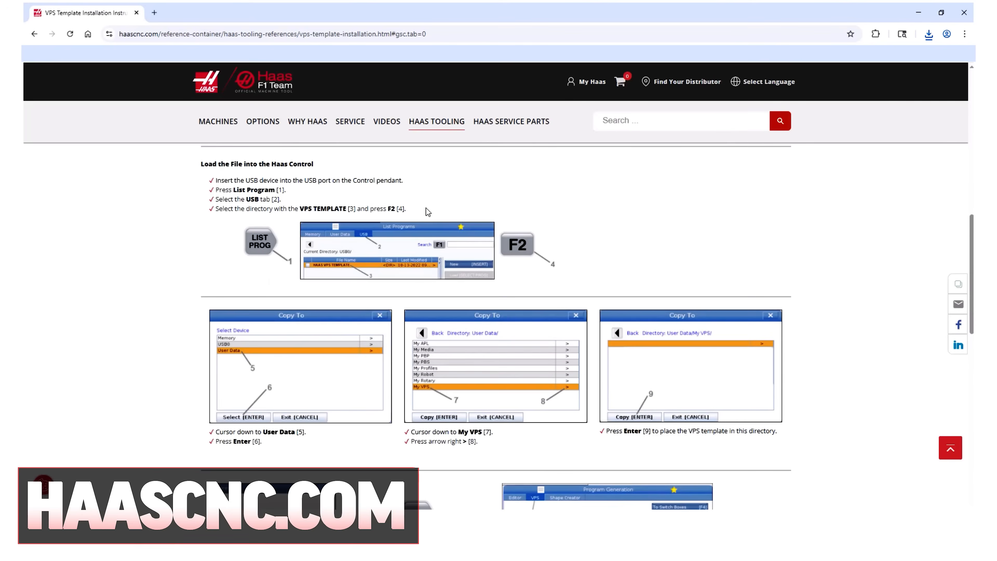
pyautogui.scroll(-3)
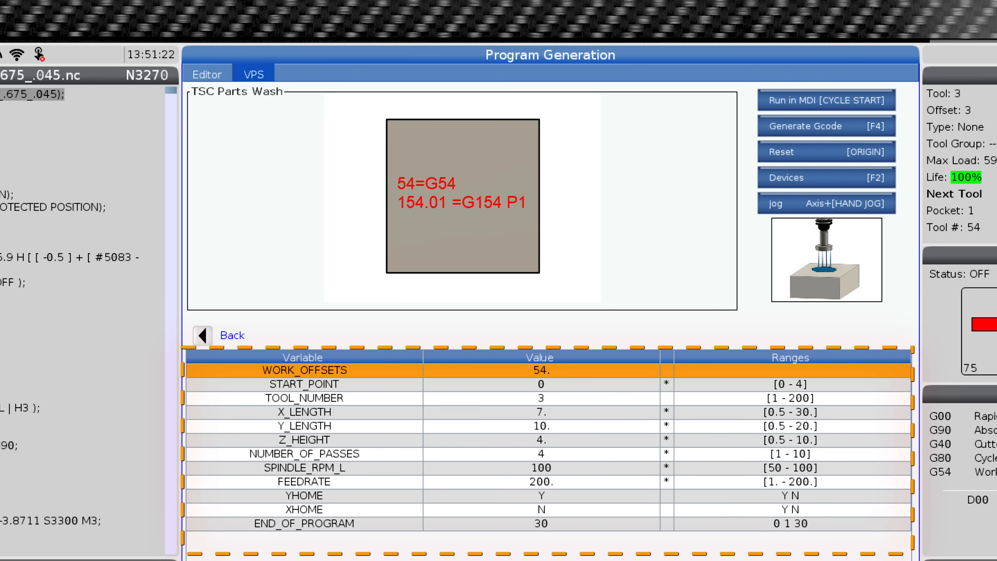
# Choose the TSC Parts Wash template in the VPS list to show its variable table
pyautogui.click(303, 385)
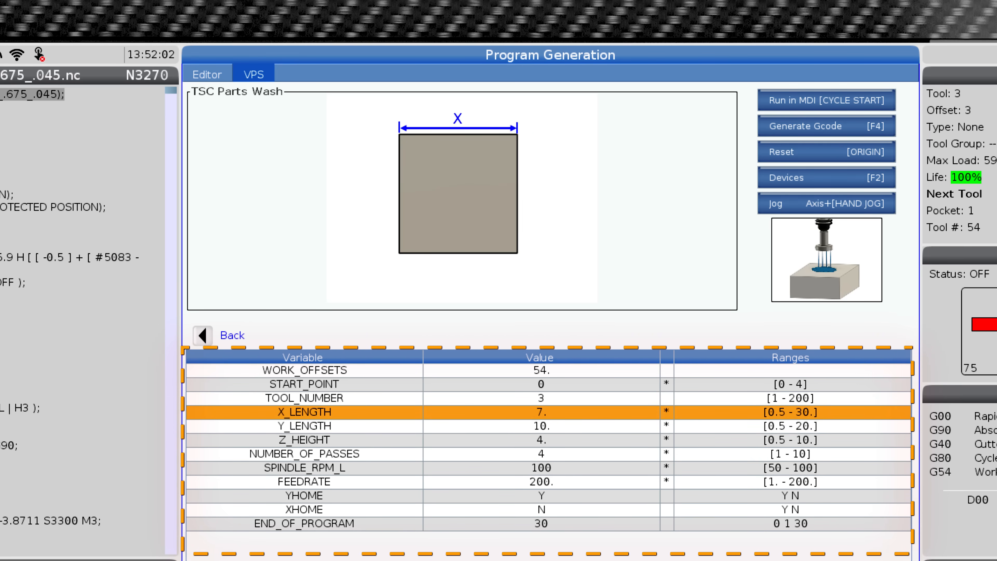
pyautogui.click(303, 425)
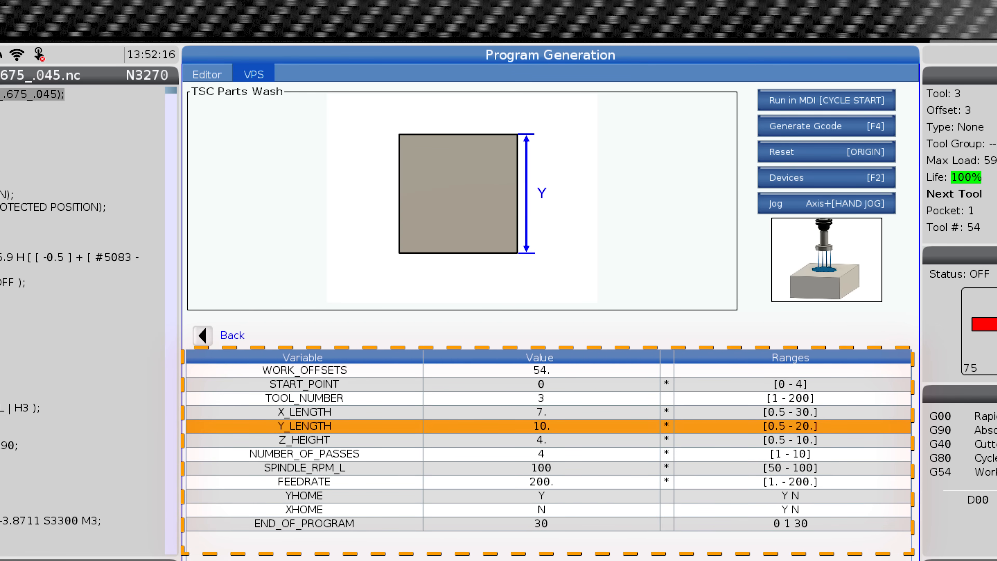
pyautogui.click(304, 439)
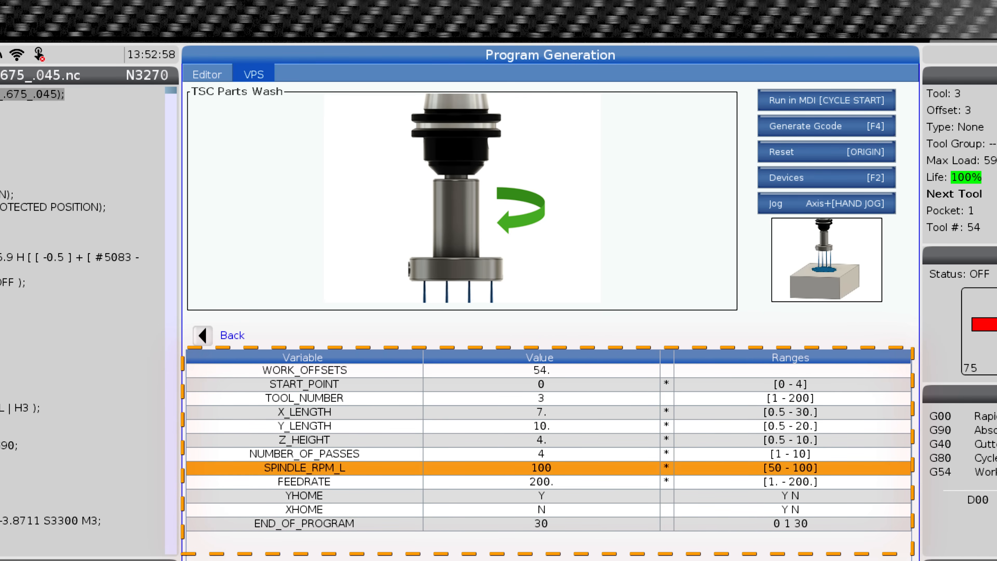
pyautogui.click(304, 481)
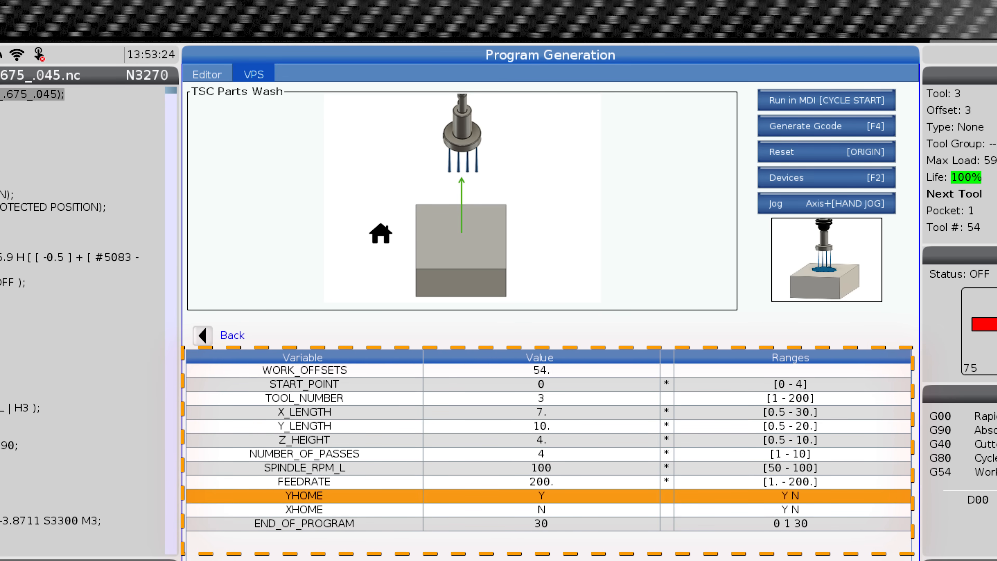
pyautogui.click(303, 510)
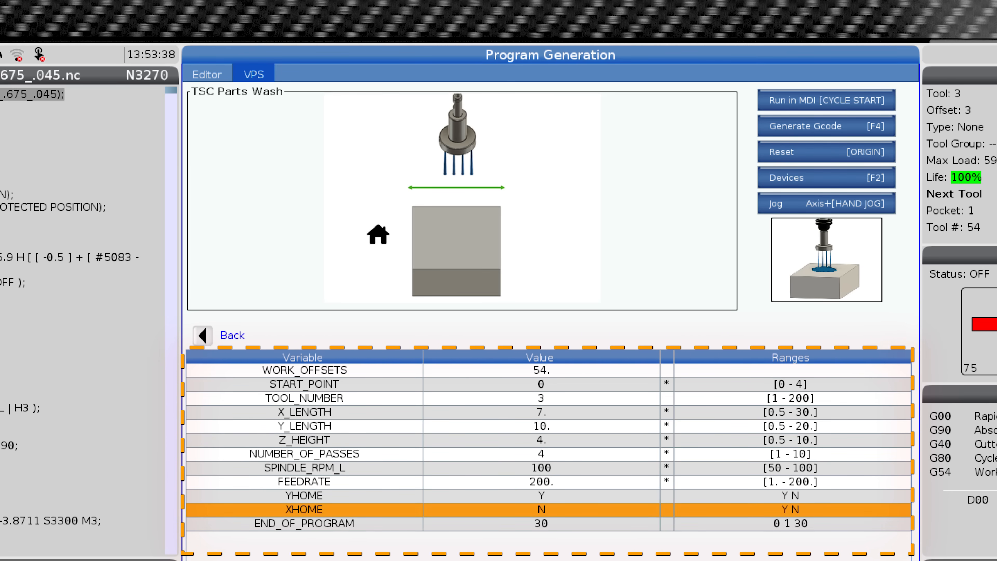
pyautogui.click(303, 523)
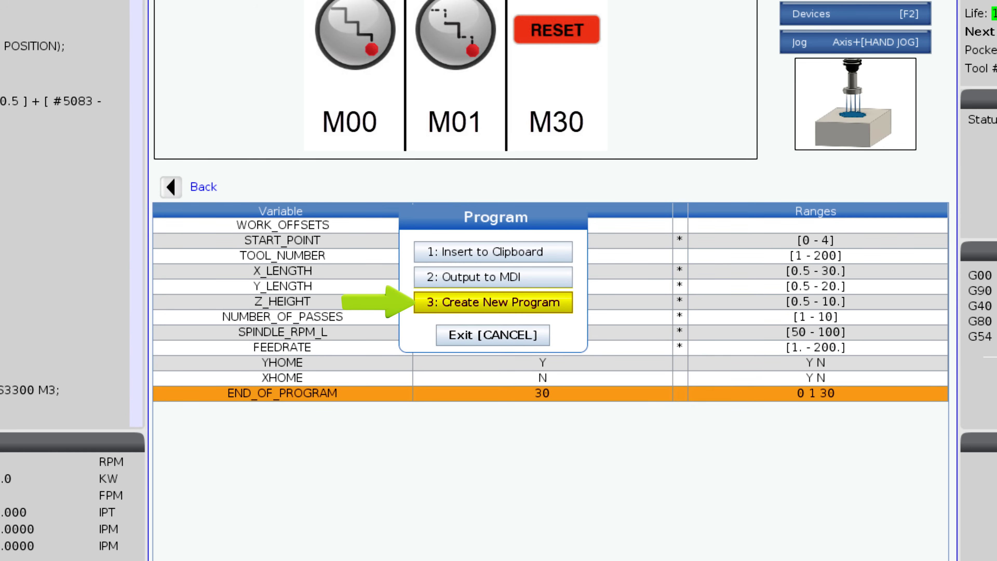
# Output the generated TSC Parts Wash G-code to MDI from the Program dialog
pyautogui.click(493, 303)
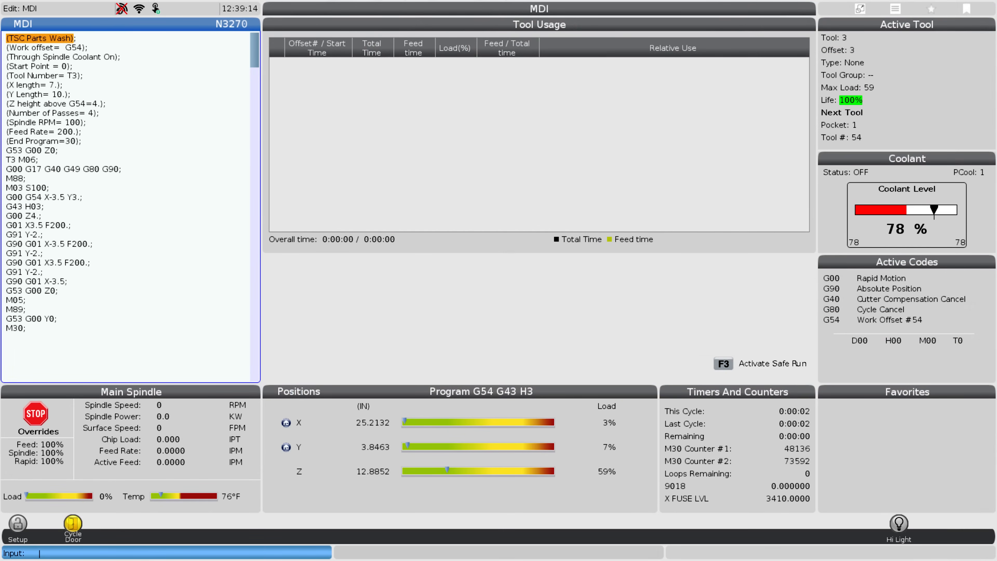